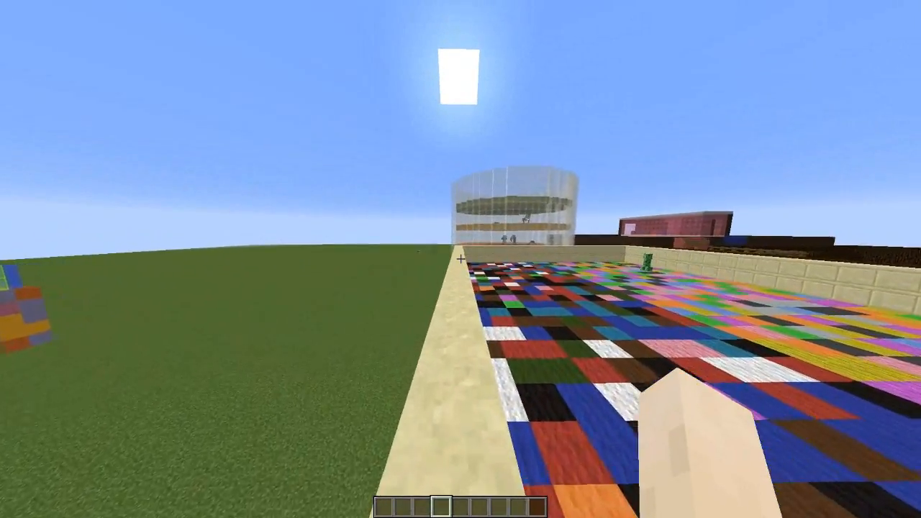
mouse_move(460, 259)
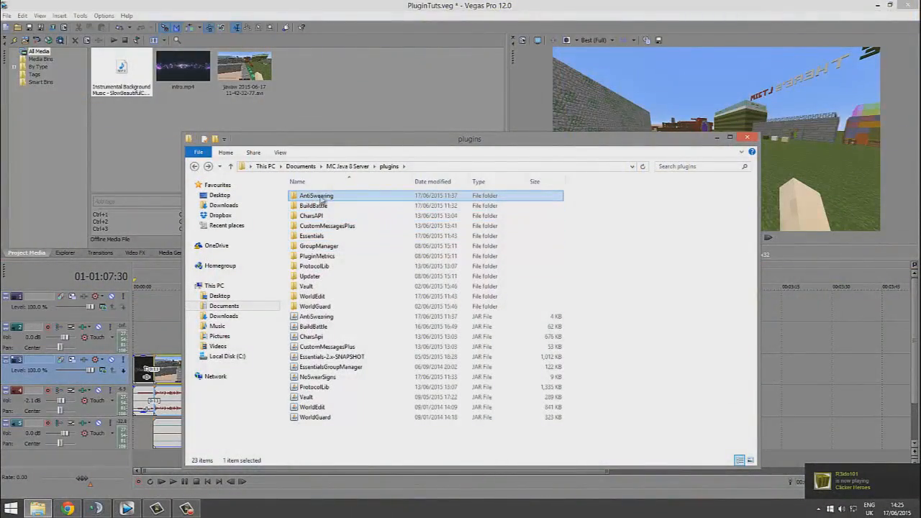
Open the AntiSwearing config file in Notepad++ from its right-click menu
right_click(308, 195)
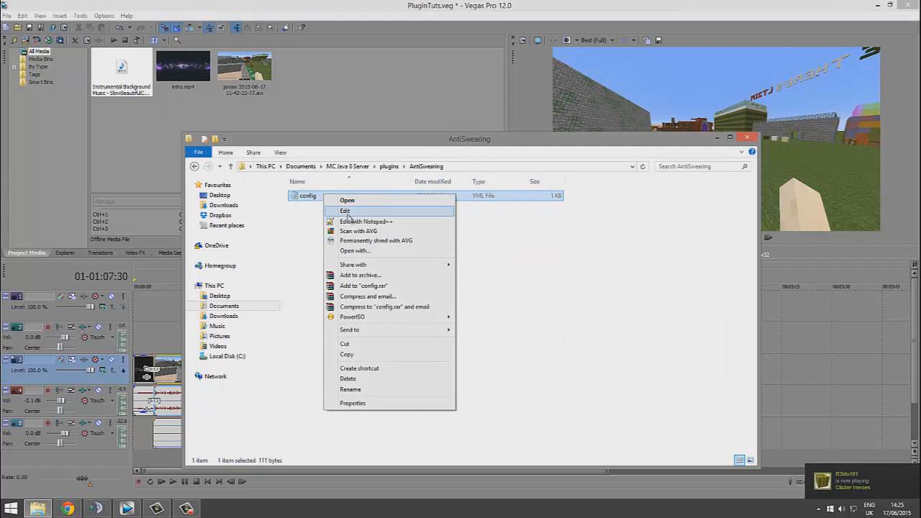
click(345, 211)
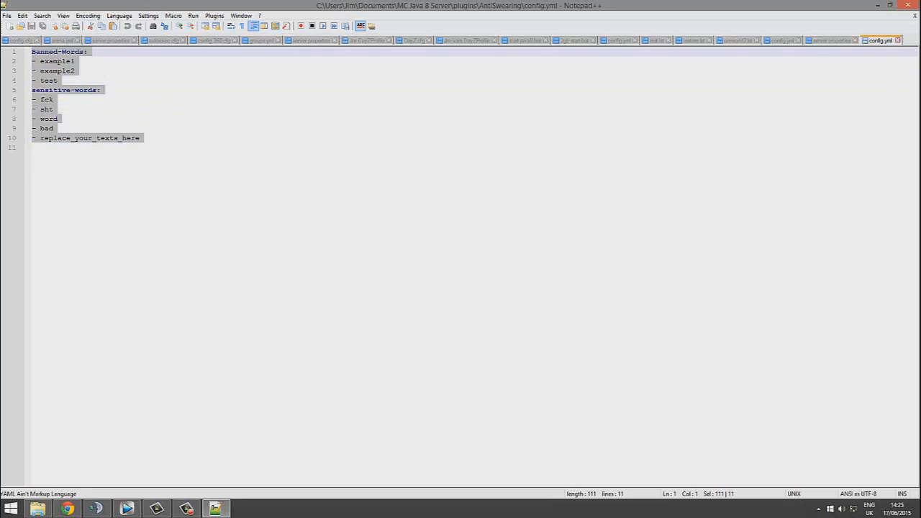
Add new banned and sensitive word entries (word, kiolaskdj, sajkdlsakldjsakldj) to config.yml and save
click(52, 99)
text(-)
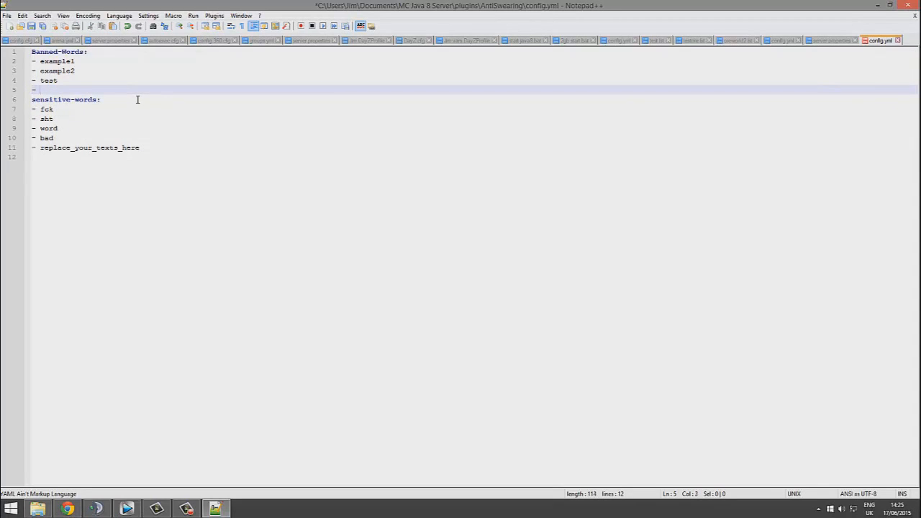
text(word)
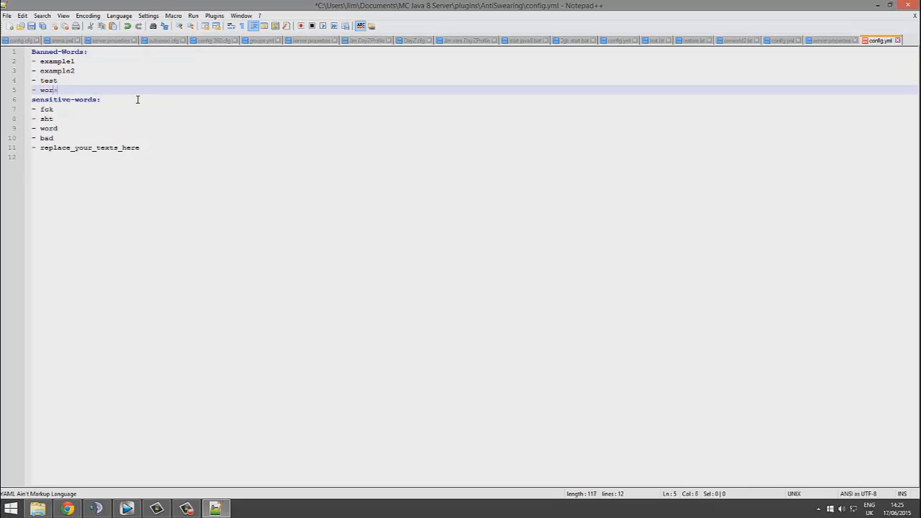
text(kiolaskdj)
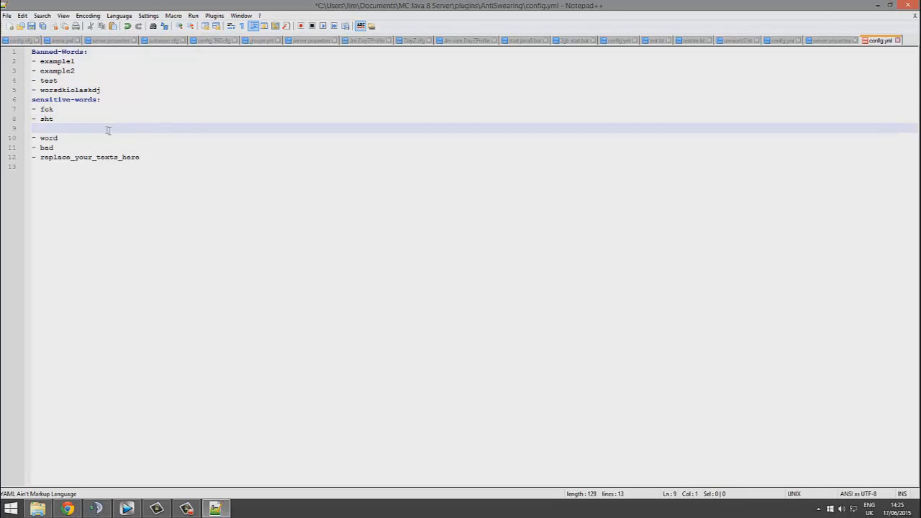
text(sajkdlsakldjsakldj)
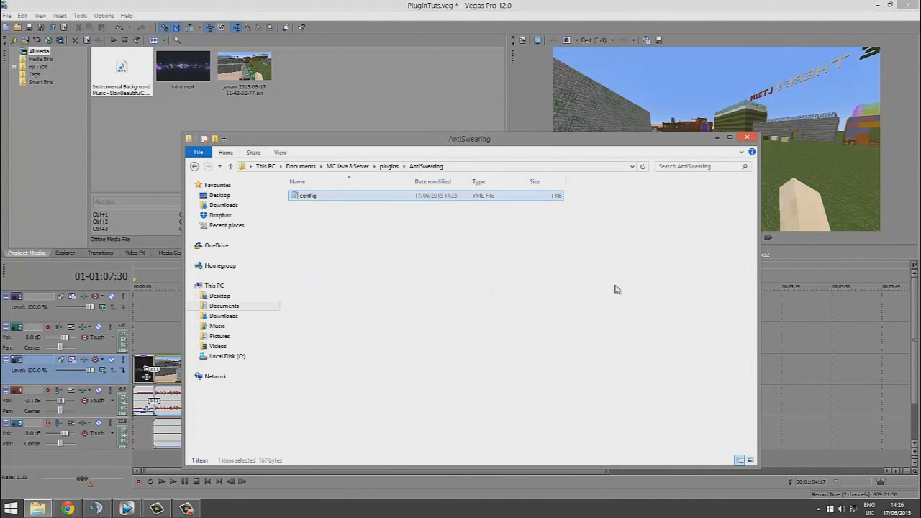
click(413, 364)
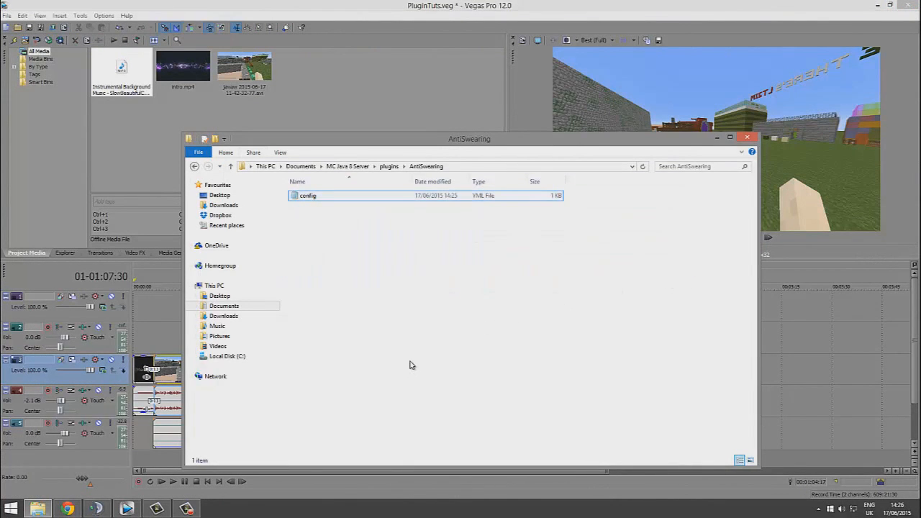